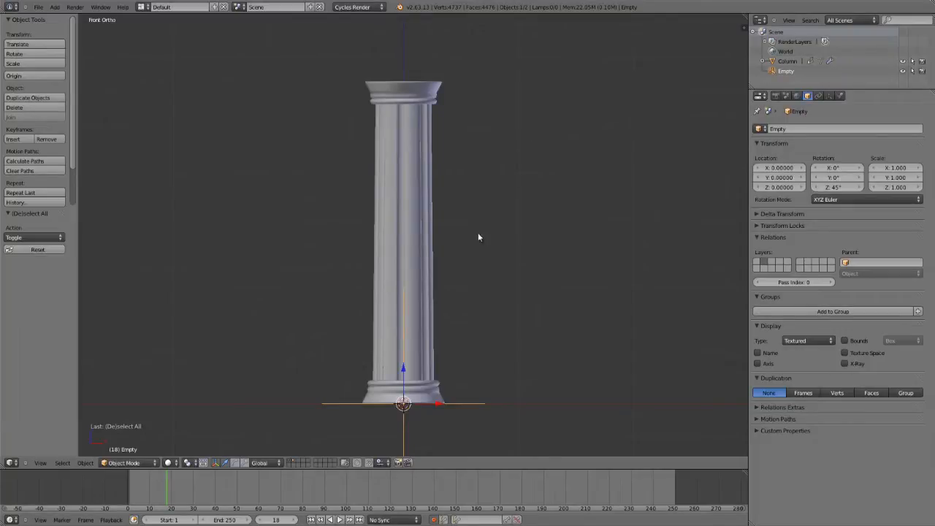
mouse_move(453, 305)
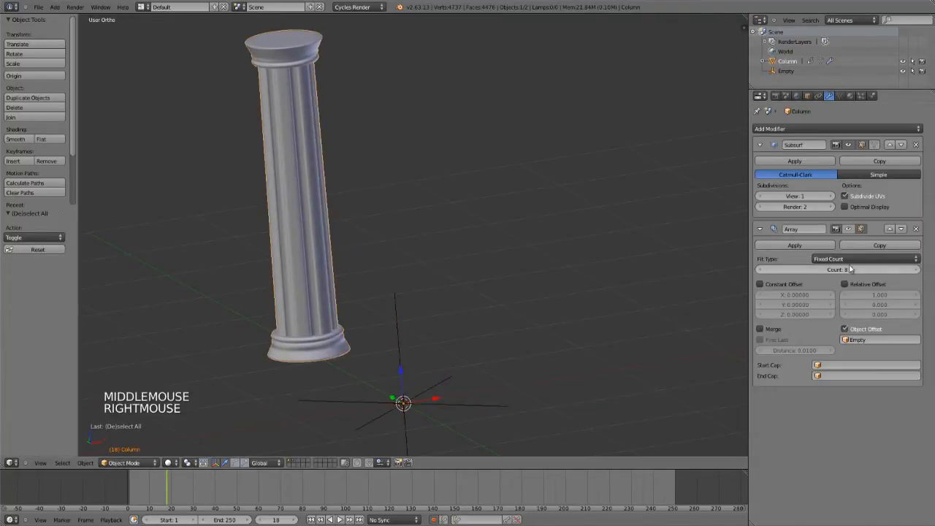
Set the Array modifier count to 8 with the empty as object offset, then select the empty
click(760, 145)
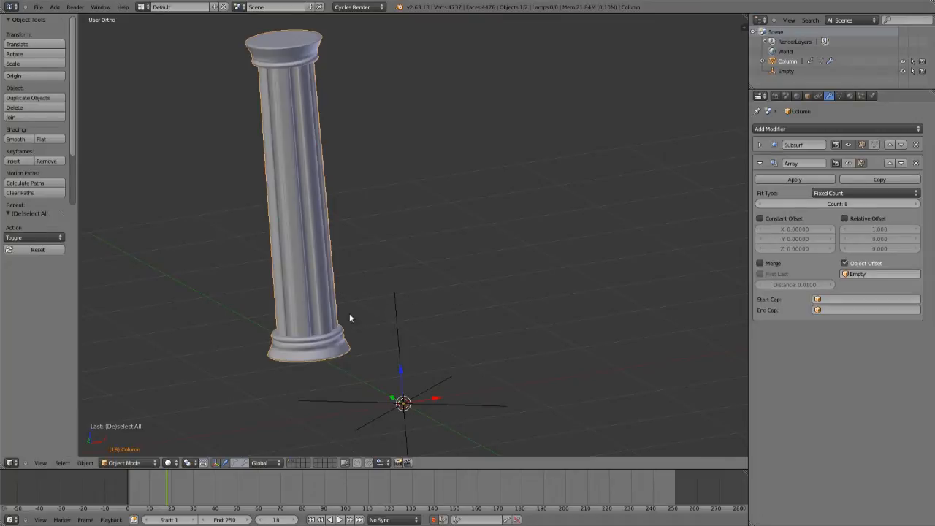
mouse_move(380, 380)
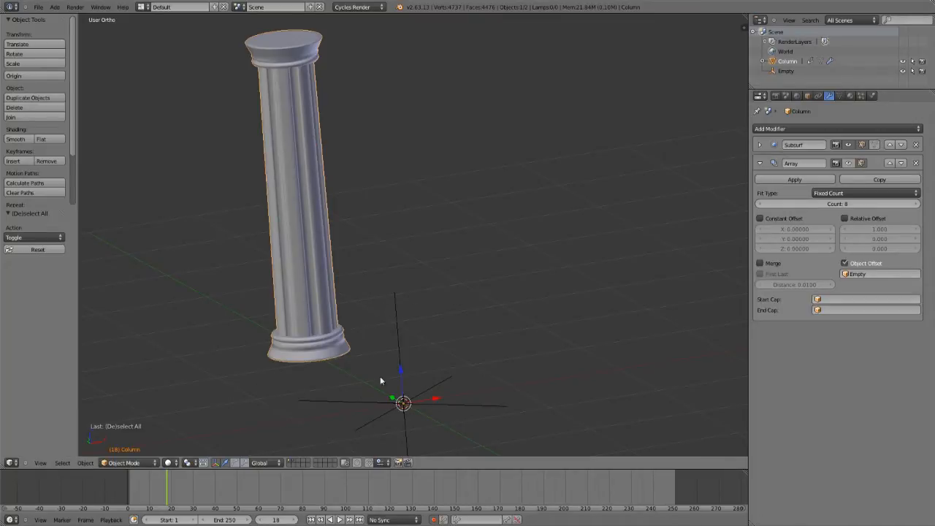
scroll(down, 3)
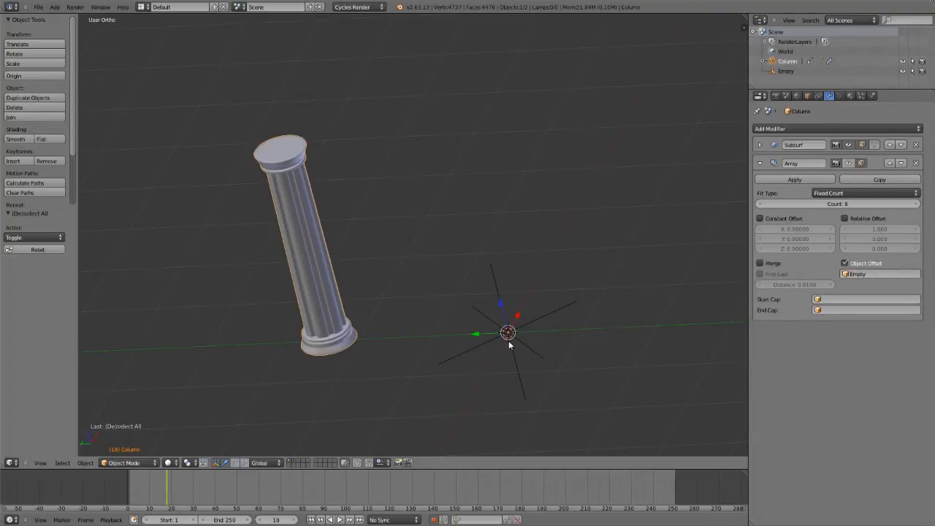
right_click(509, 333)
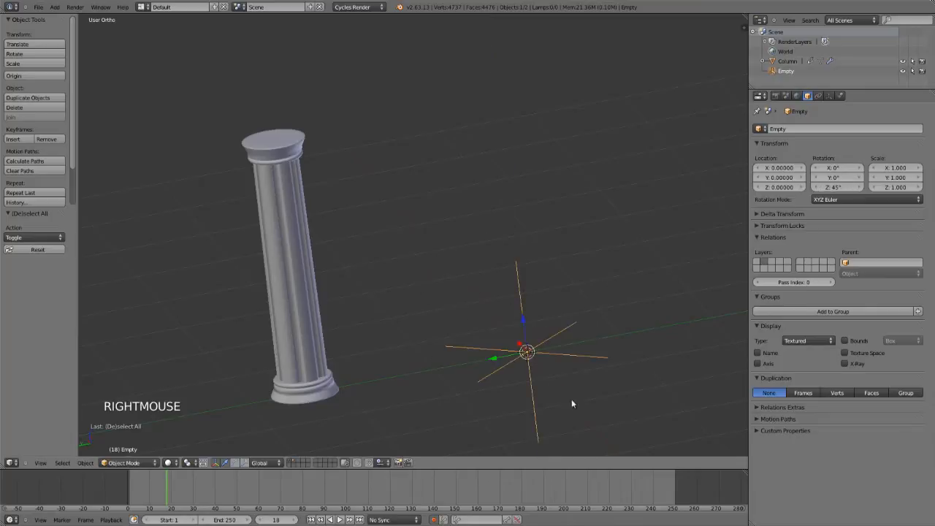
mouse_move(478, 374)
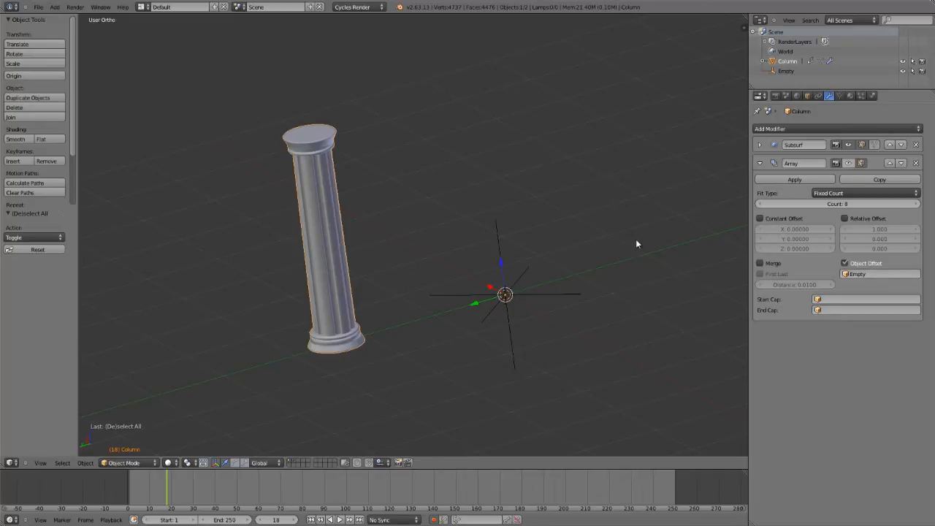
scroll(down, 3)
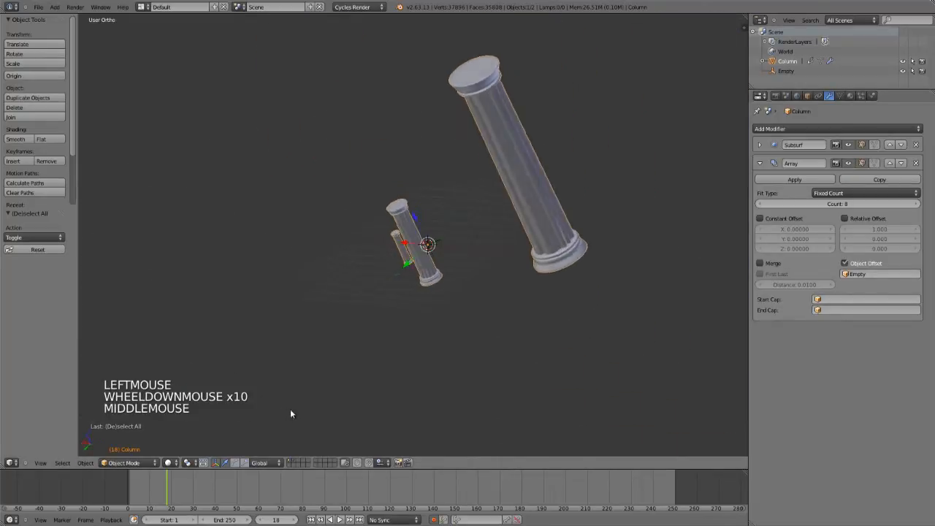
scroll(down, 3)
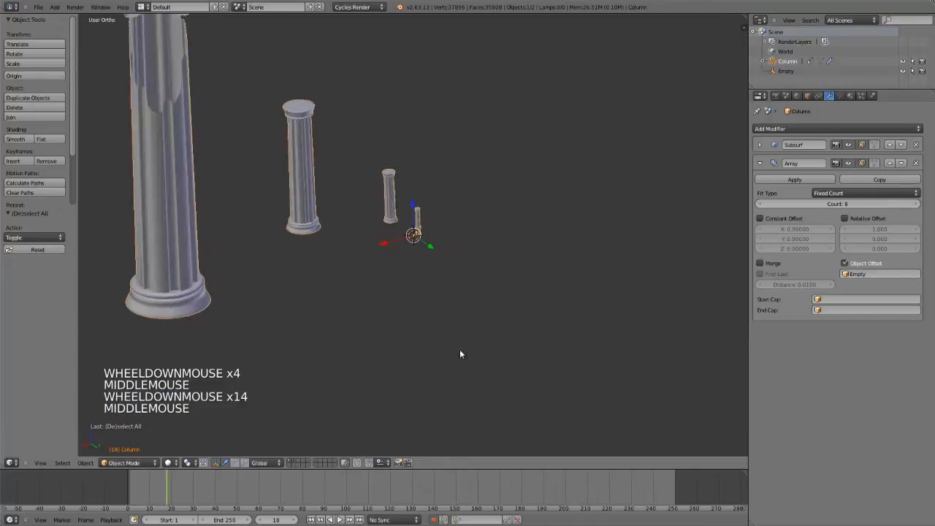
scroll(up, 3)
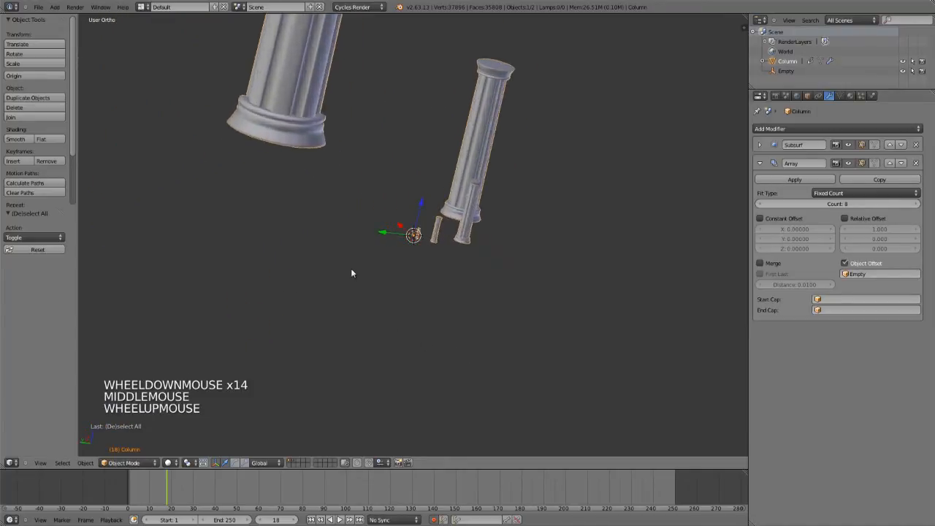
scroll(up, 3)
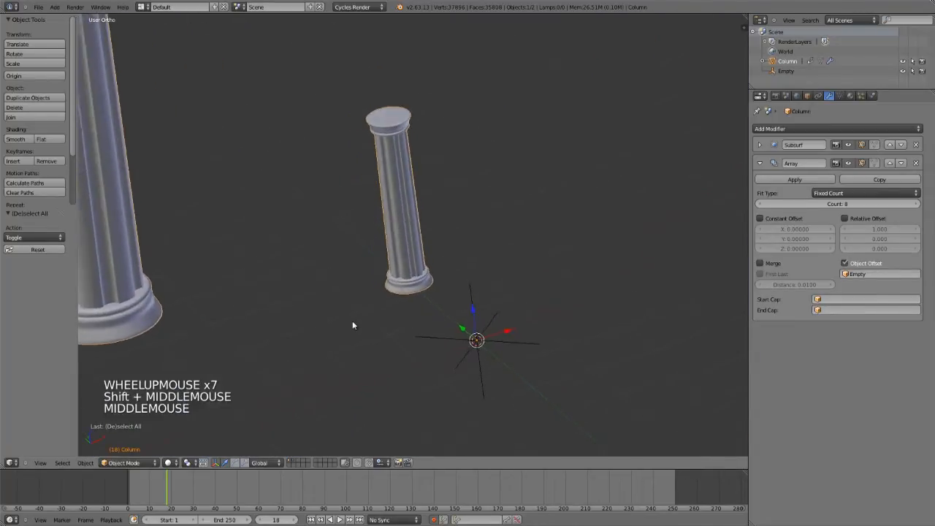
right_click(447, 298)
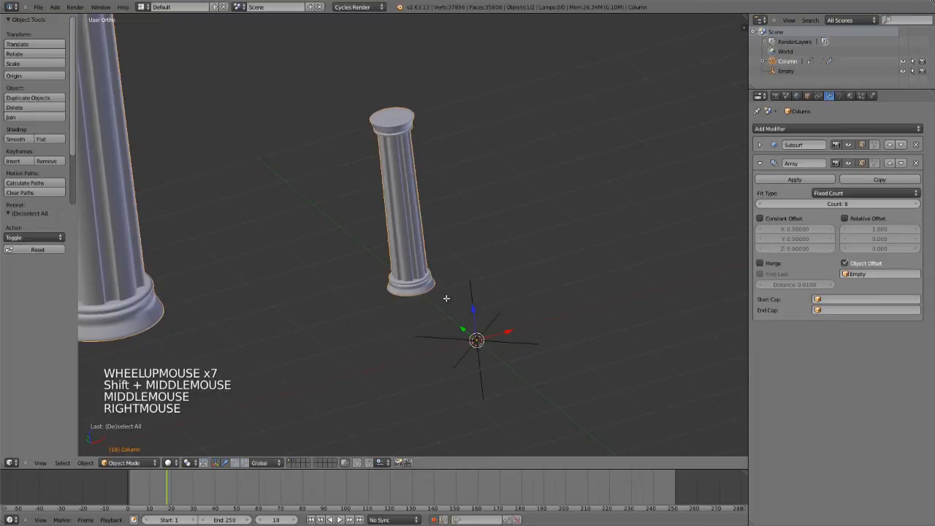
key(Tab)
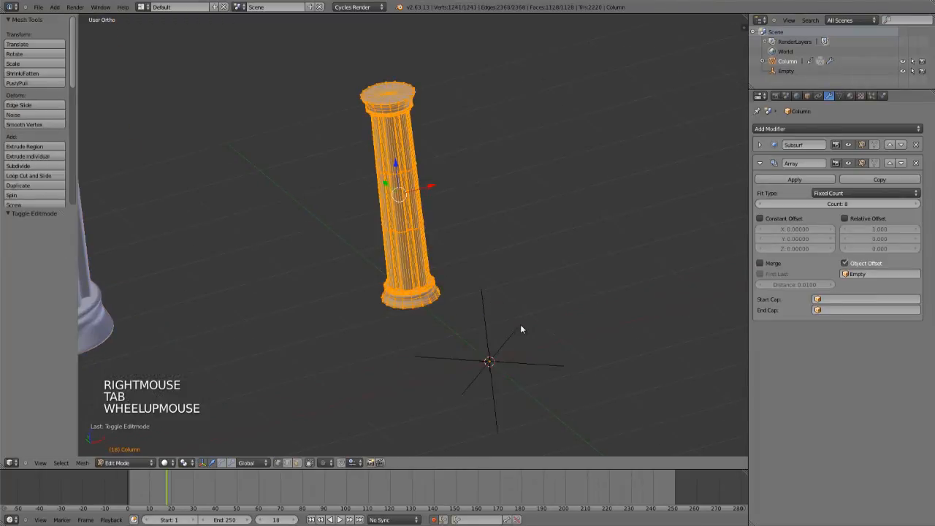
key(Tab)
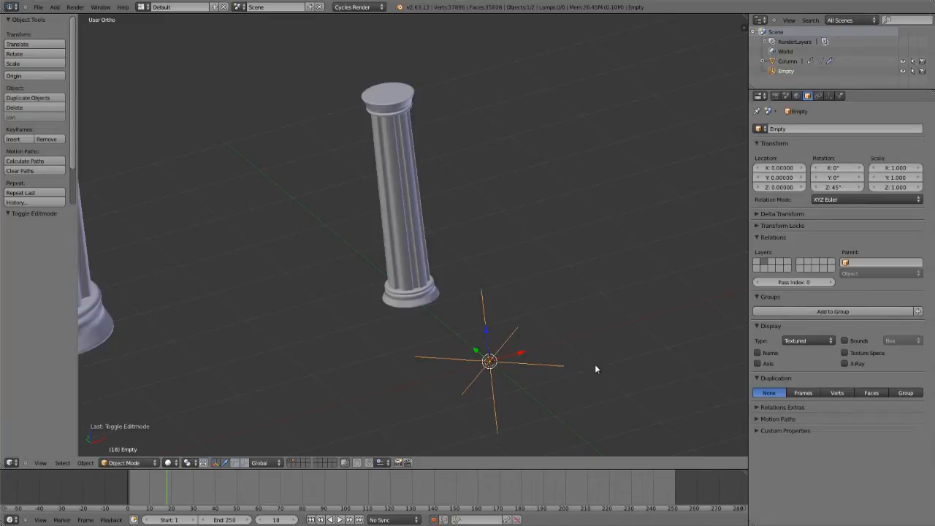
mouse_move(363, 159)
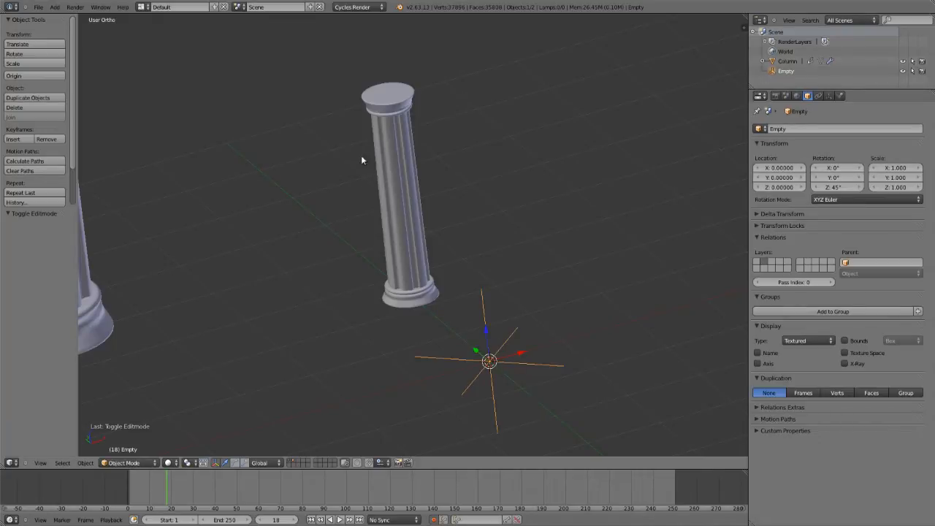
right_click(395, 198)
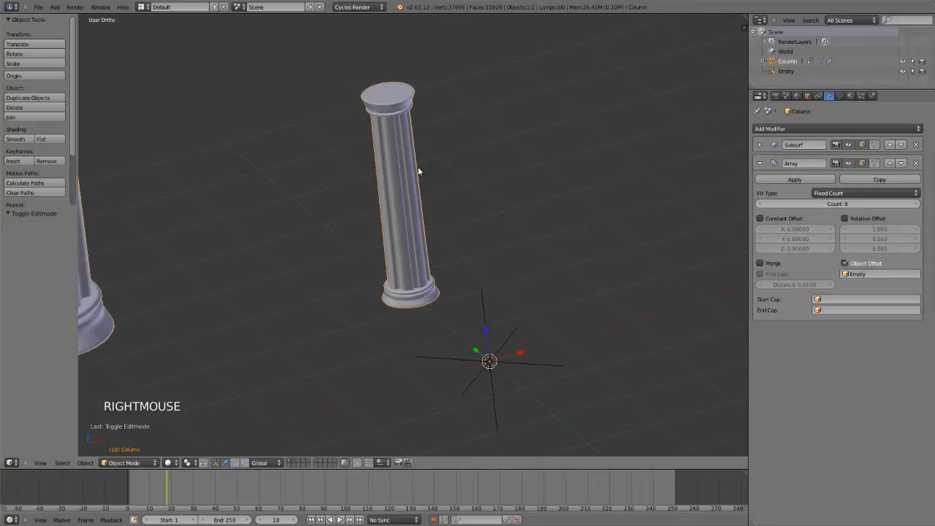
key(n)
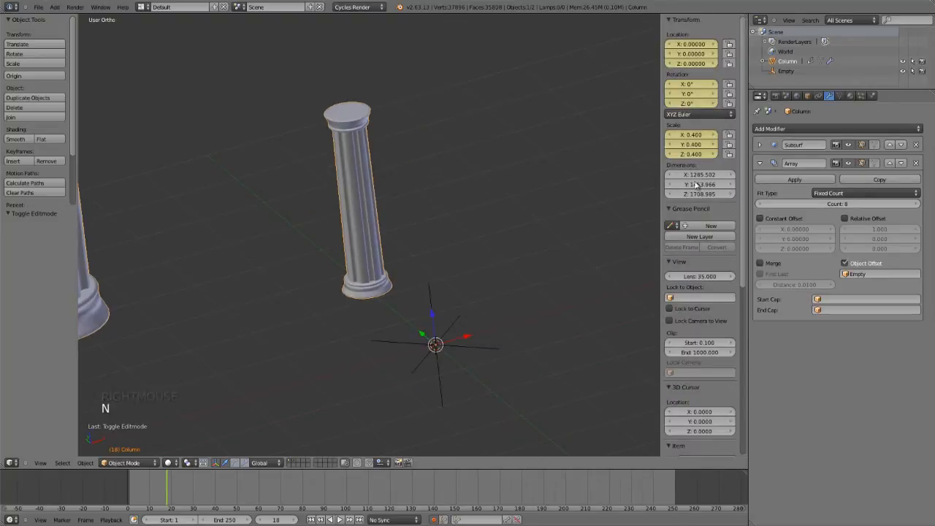
scroll(up, 3)
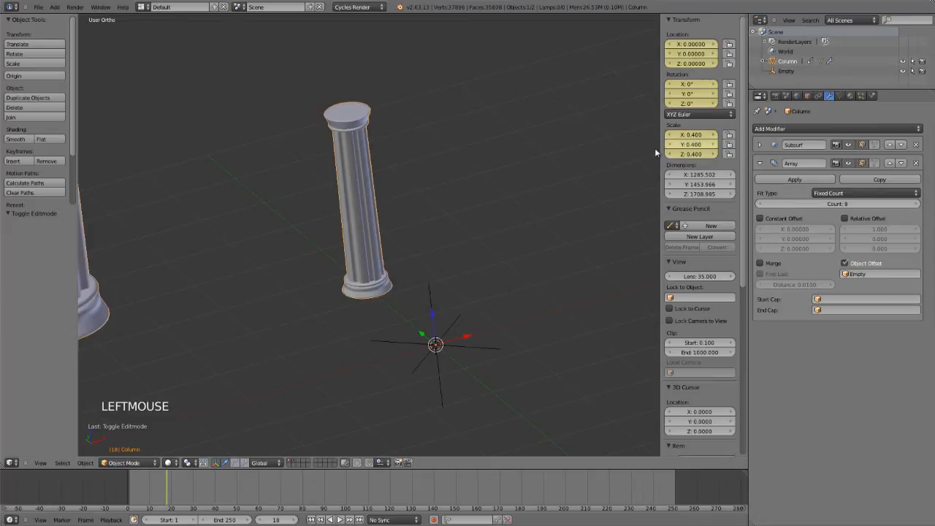
scroll(down, 3)
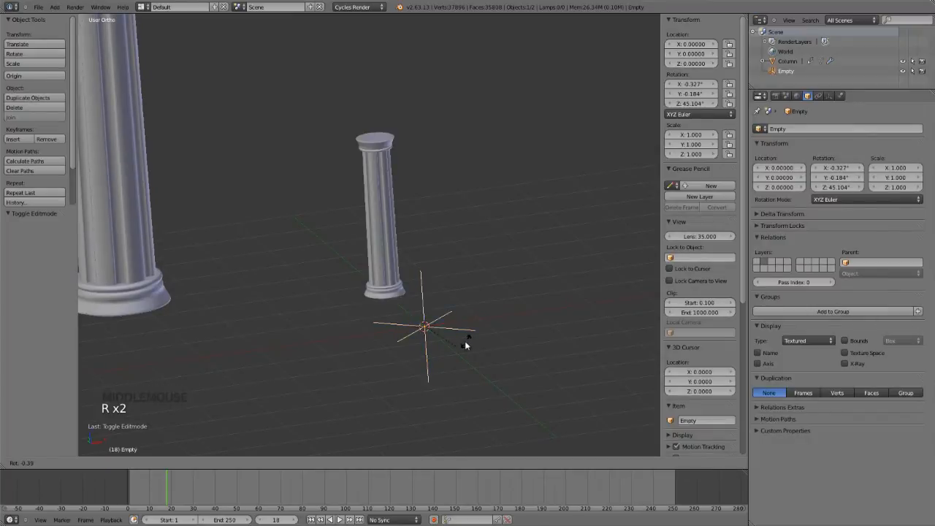
right_click(424, 327)
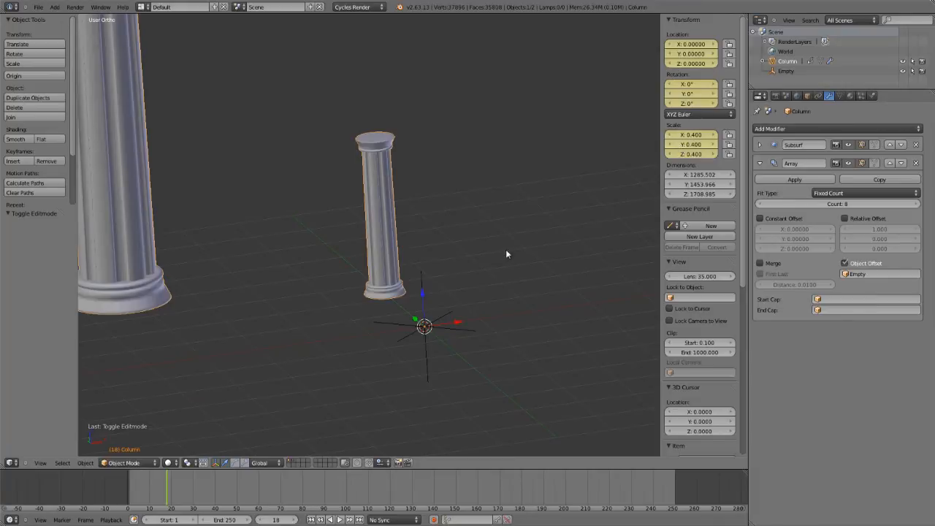
mouse_move(453, 345)
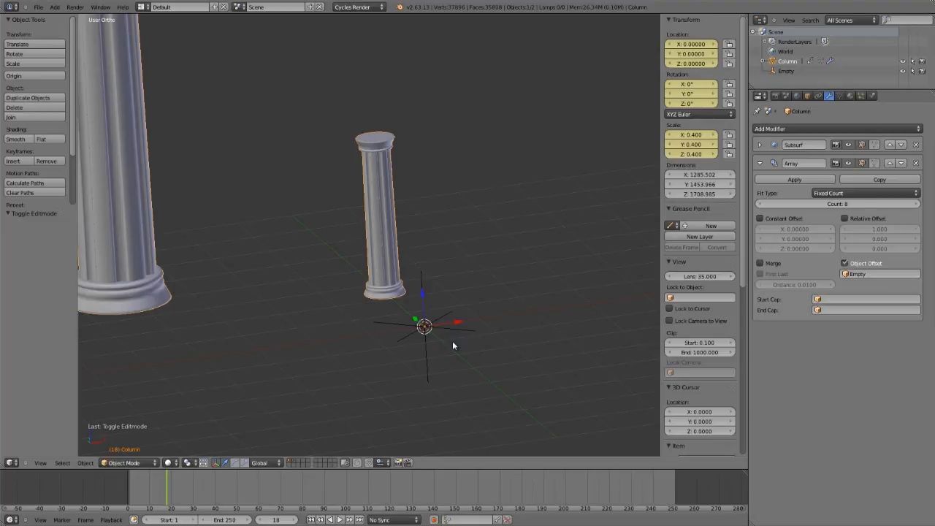
mouse_move(304, 318)
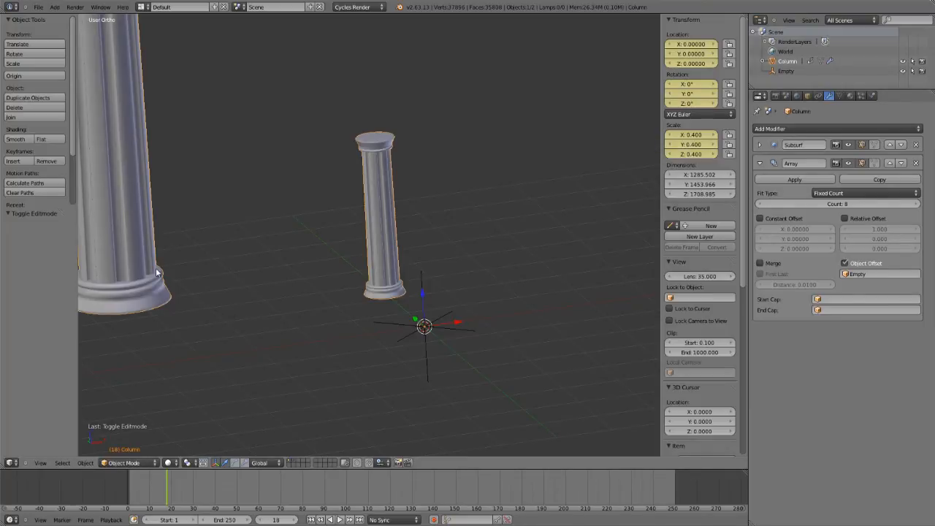
mouse_move(131, 274)
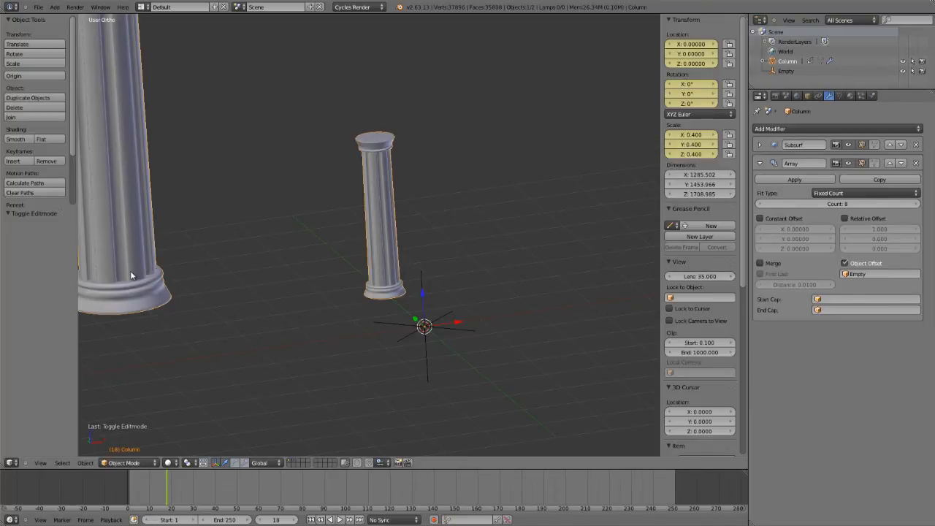
scroll(down, 3)
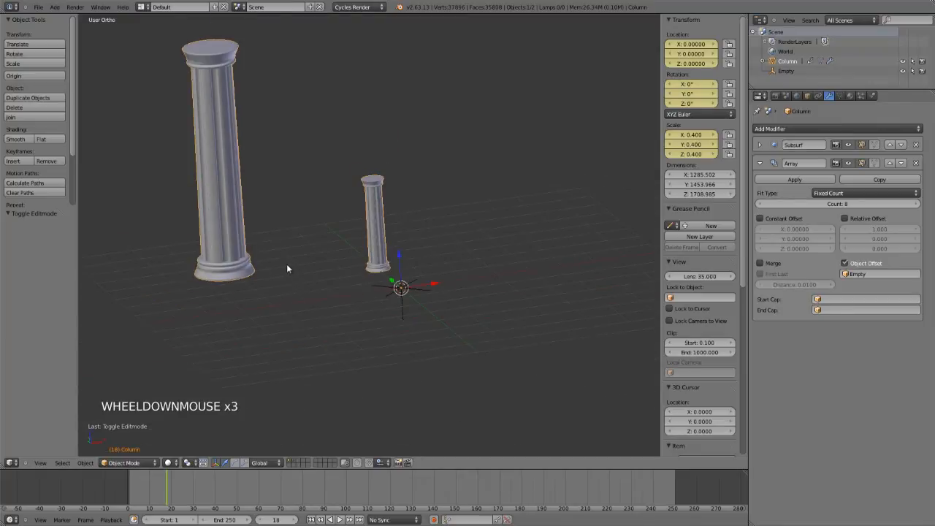
scroll(down, 3)
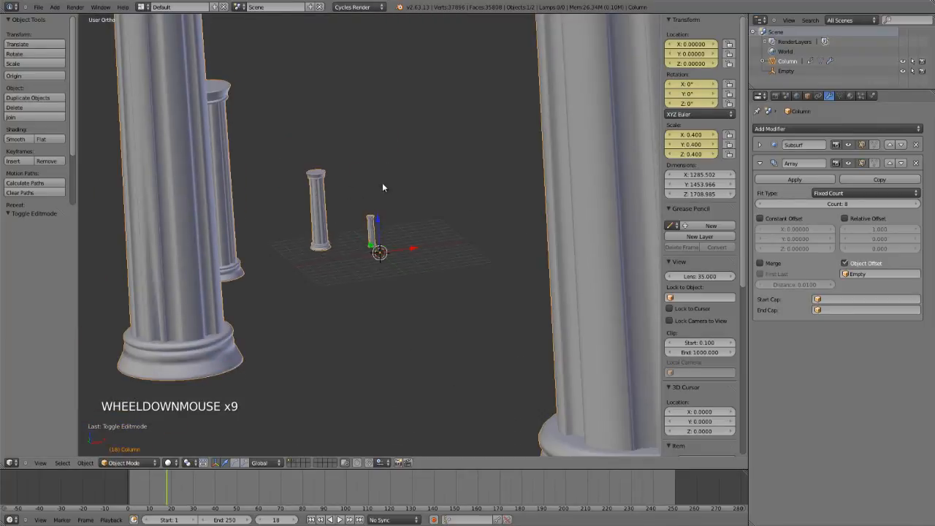
mouse_move(249, 213)
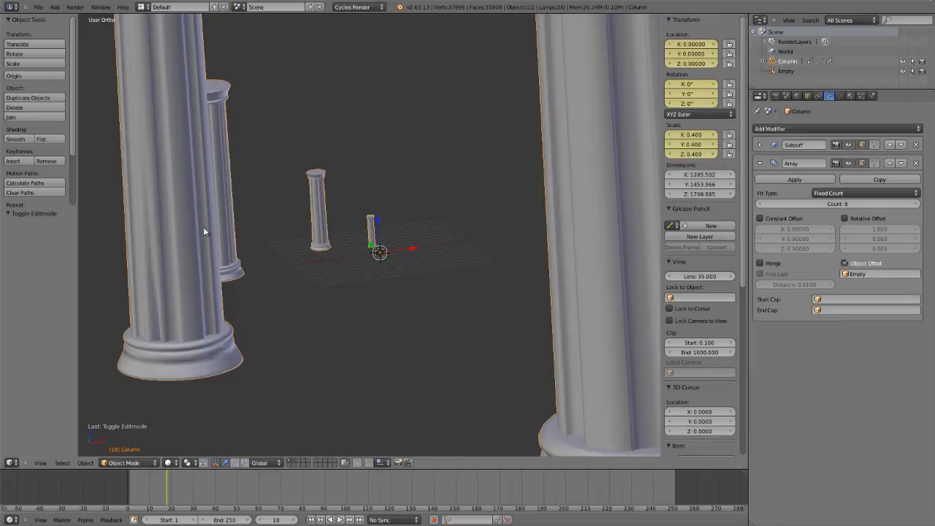
scroll(up, 3)
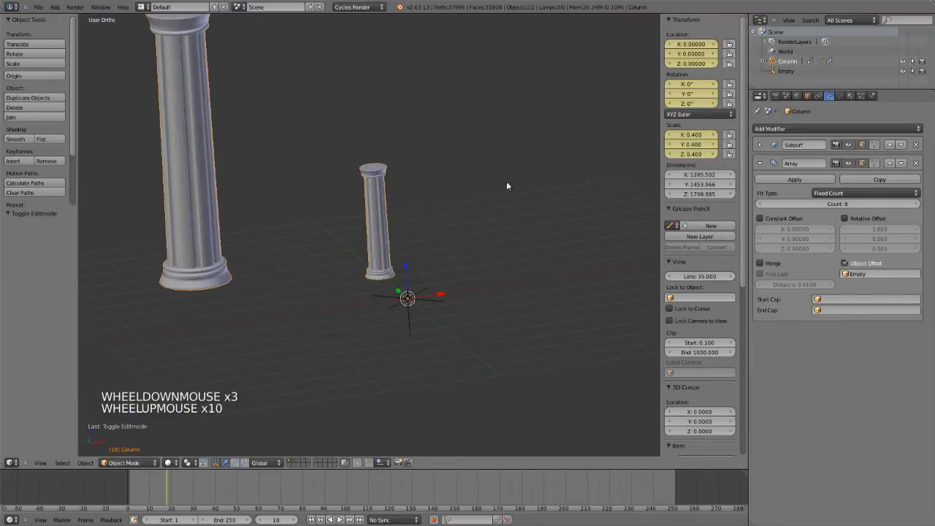
mouse_move(421, 202)
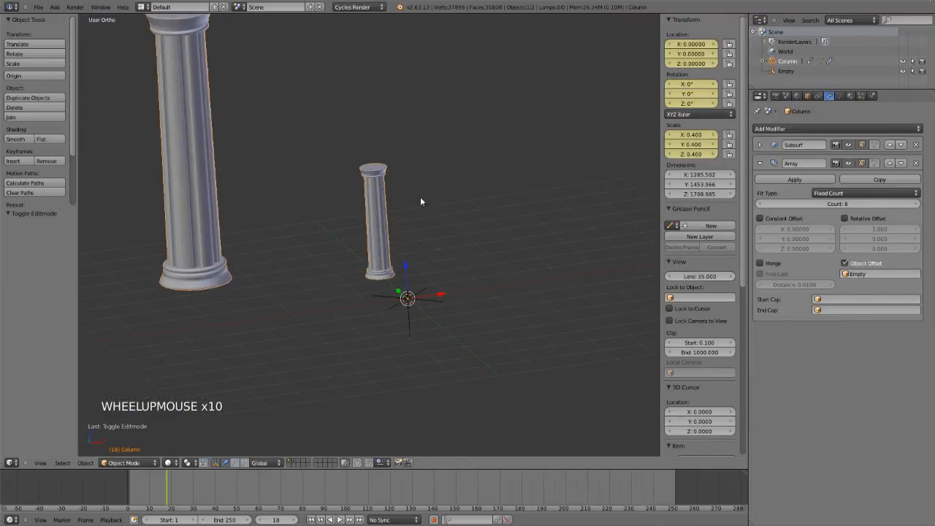
Apply the column's scale (Ctrl+A) so the eight copies spread evenly in a ring around the empty
key(ctrl+a)
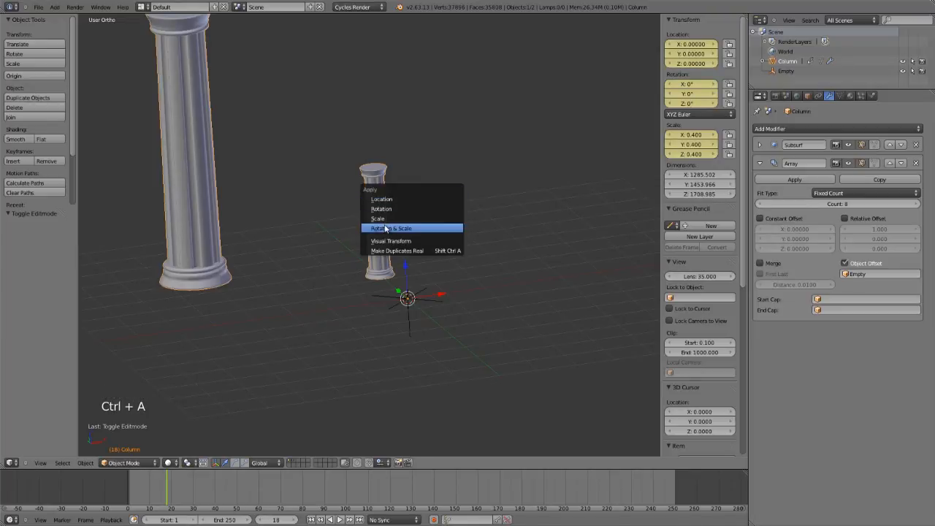
click(395, 228)
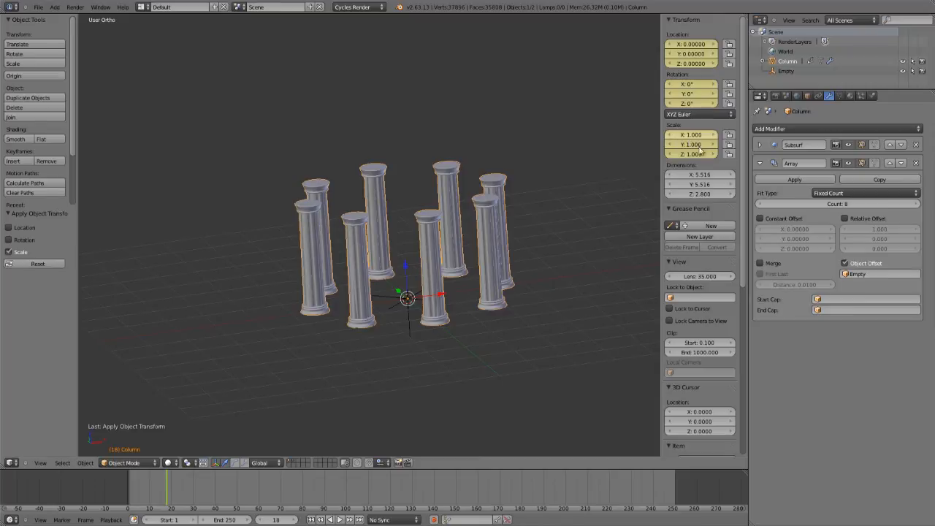
scroll(up, 3)
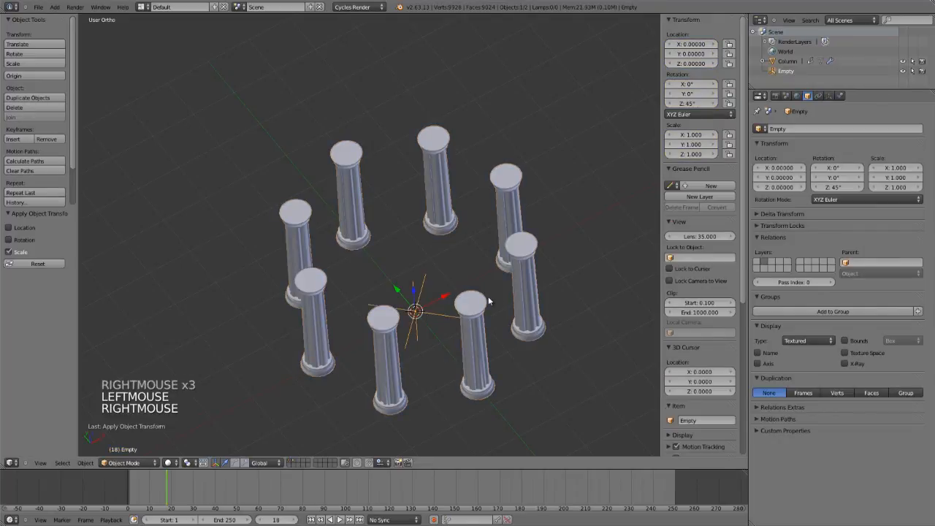
key(r)
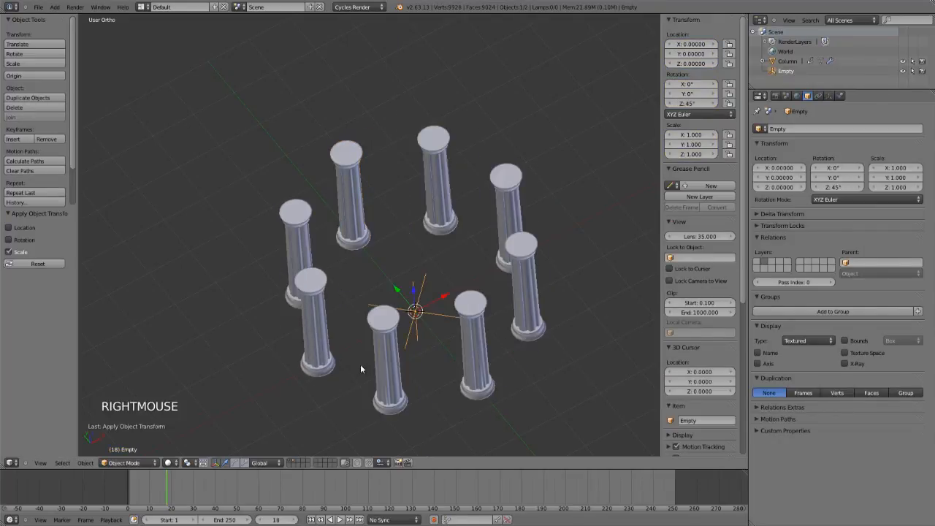
scroll(up, 3)
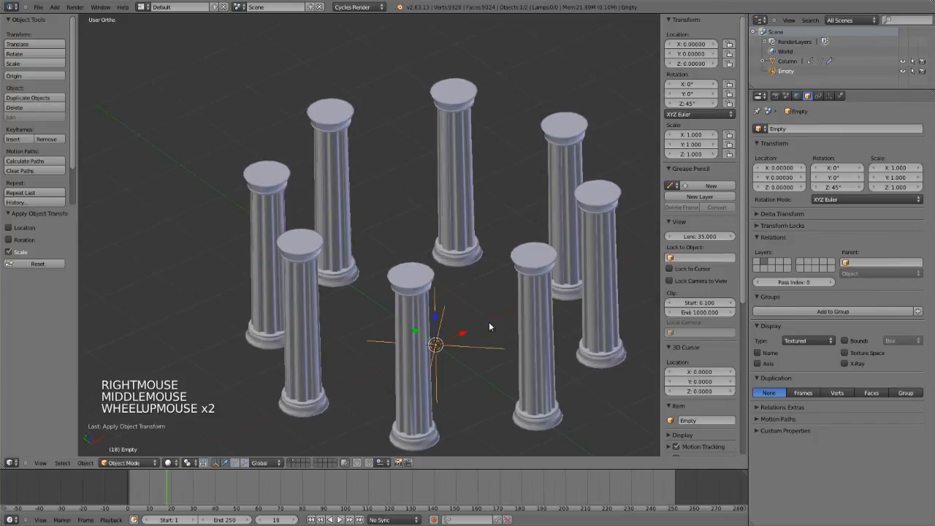